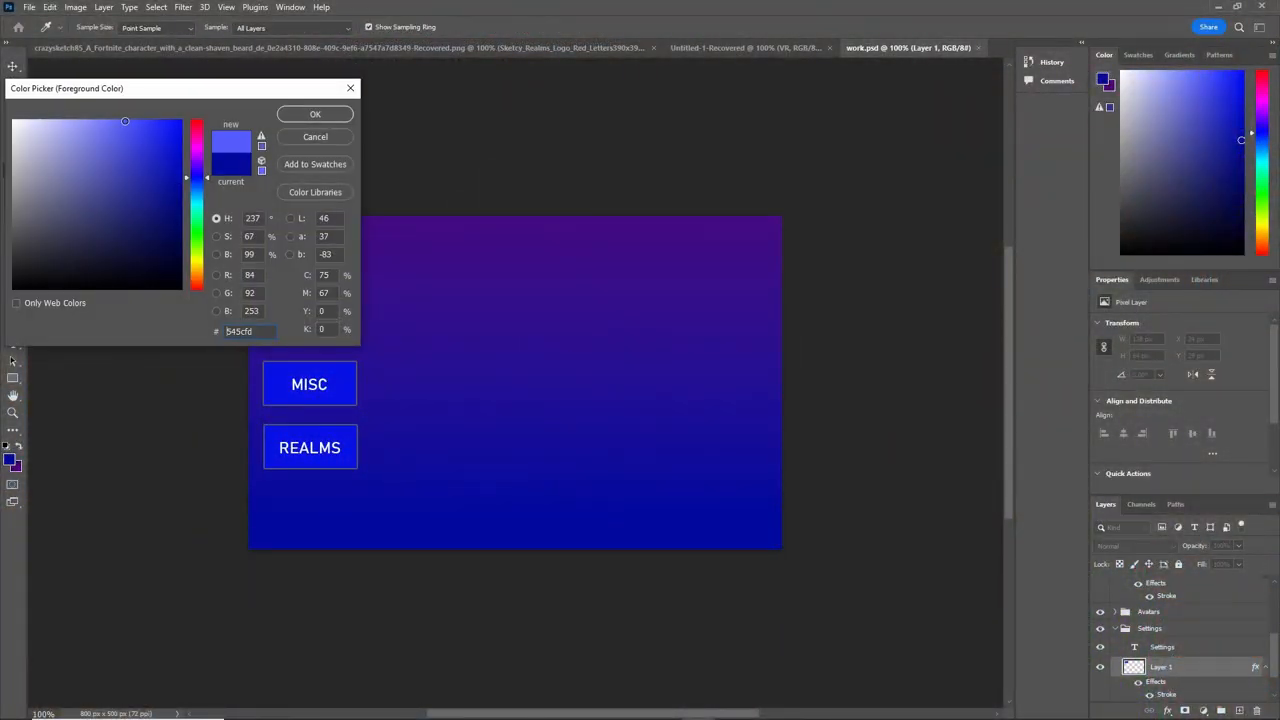
Step: Confirm the new blue foreground colour and duplicate the Settings button layer
left_click(316, 112)
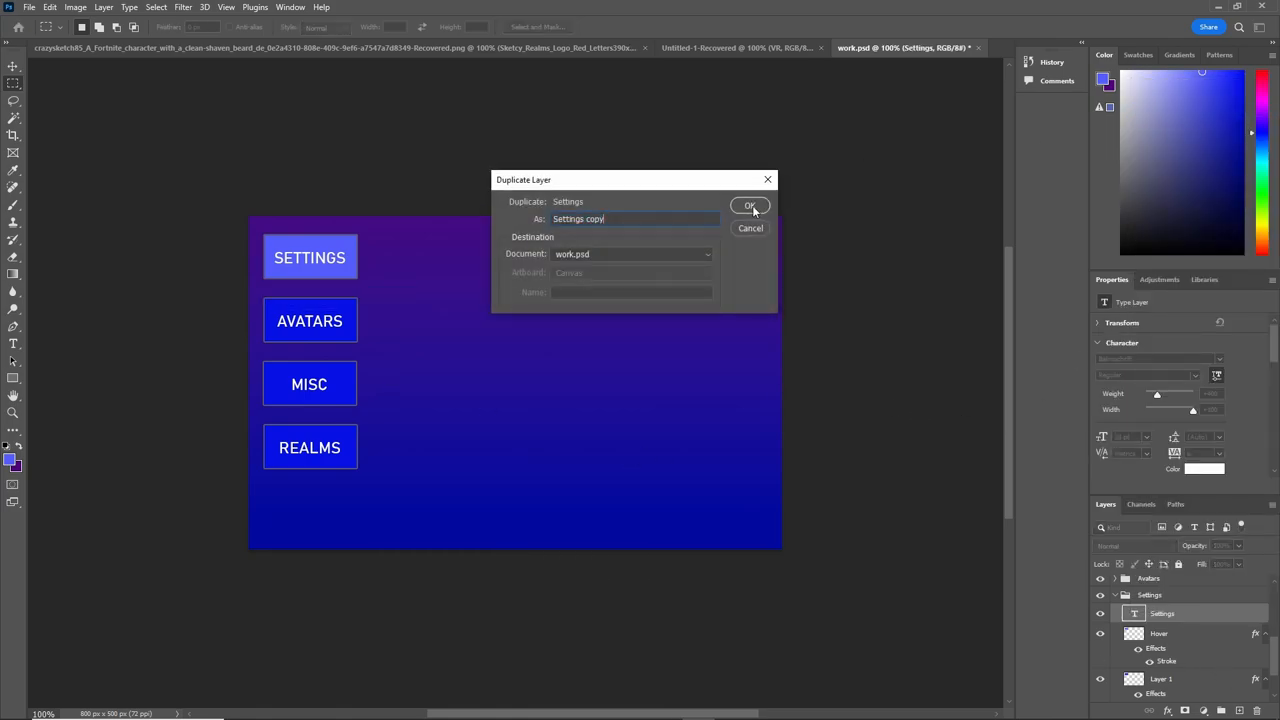
left_click(750, 206)
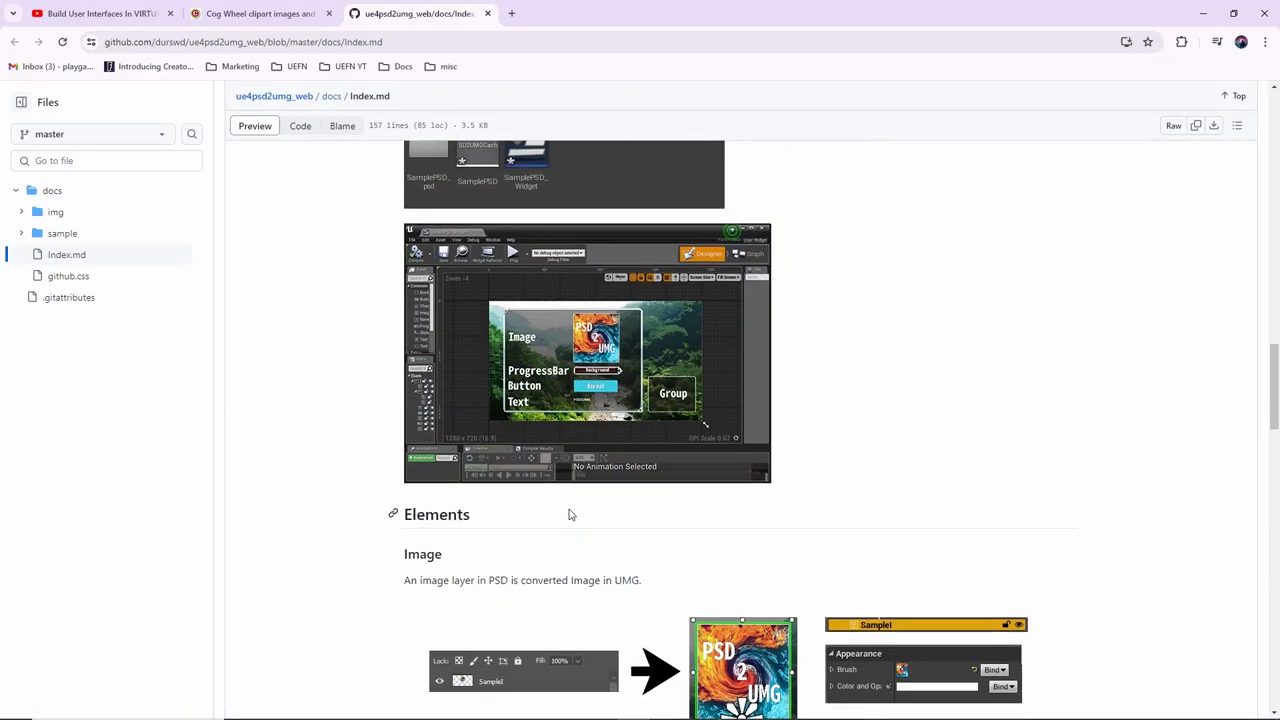
Step: Inspect work2_Copy_Widget's VR REALMS title and Root canvas, then the SpawnUI blueprint
scroll("down", 3)
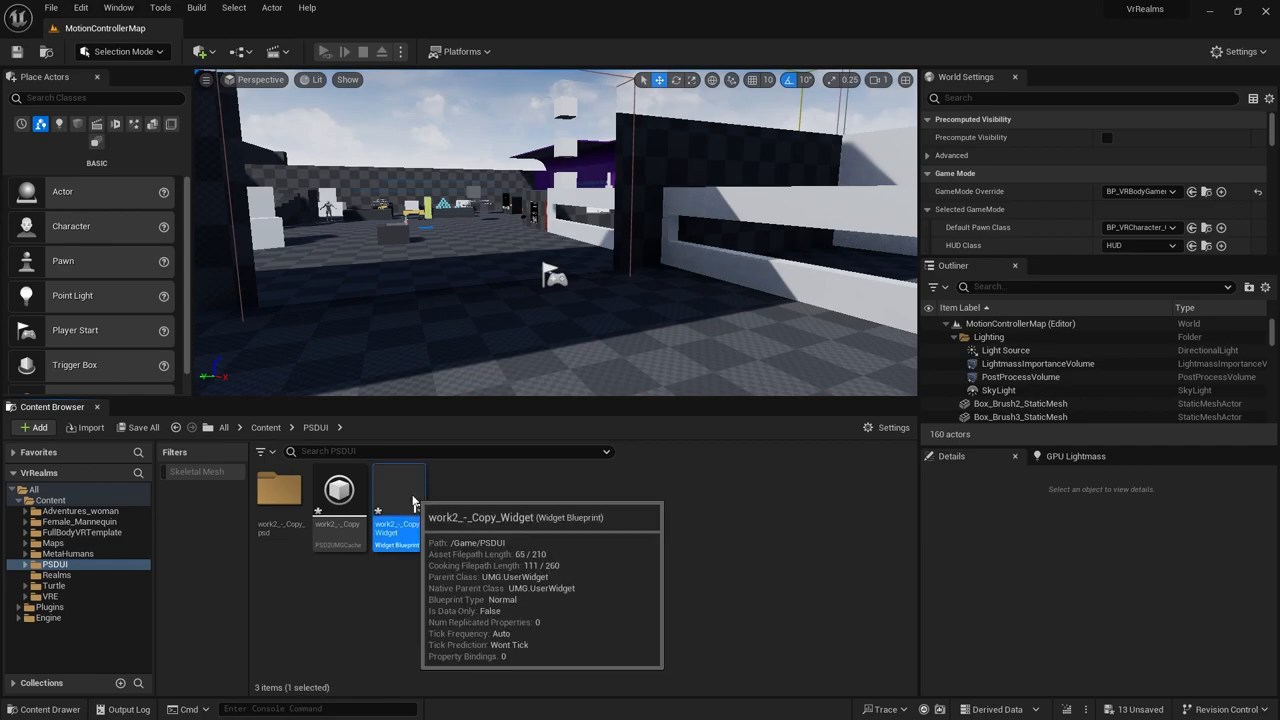
double_click(396, 490)
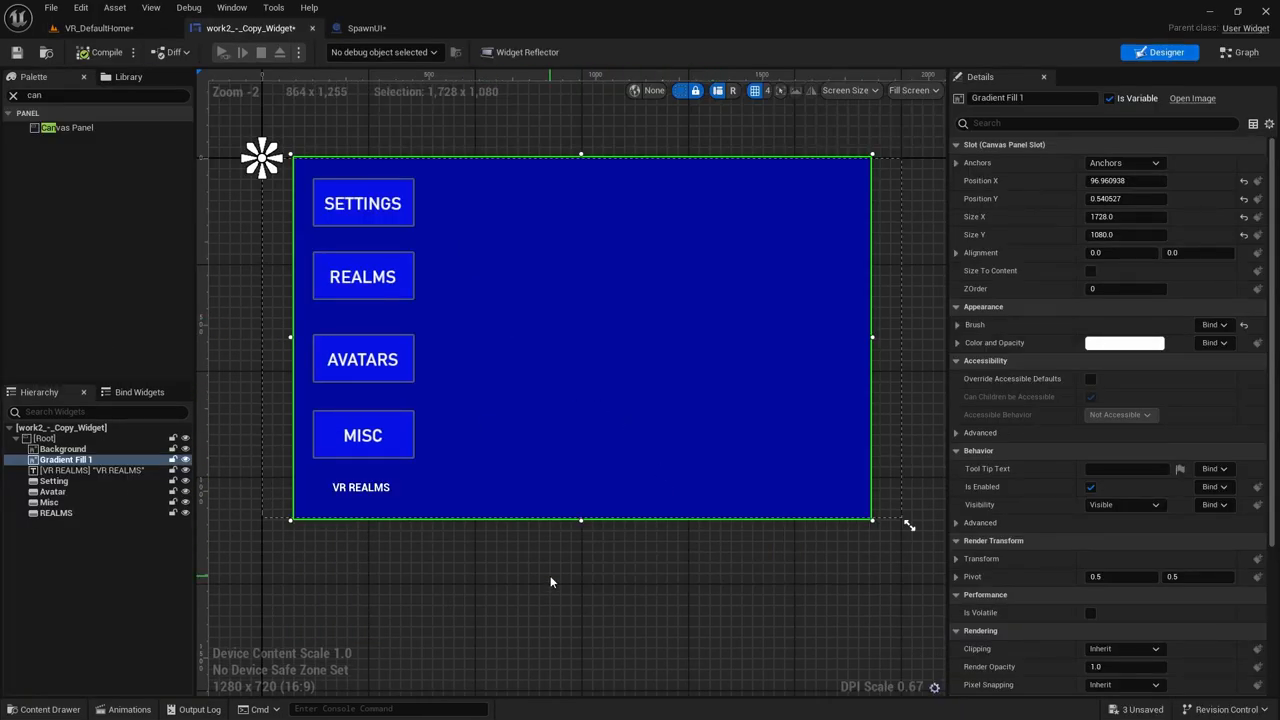
left_click(92, 470)
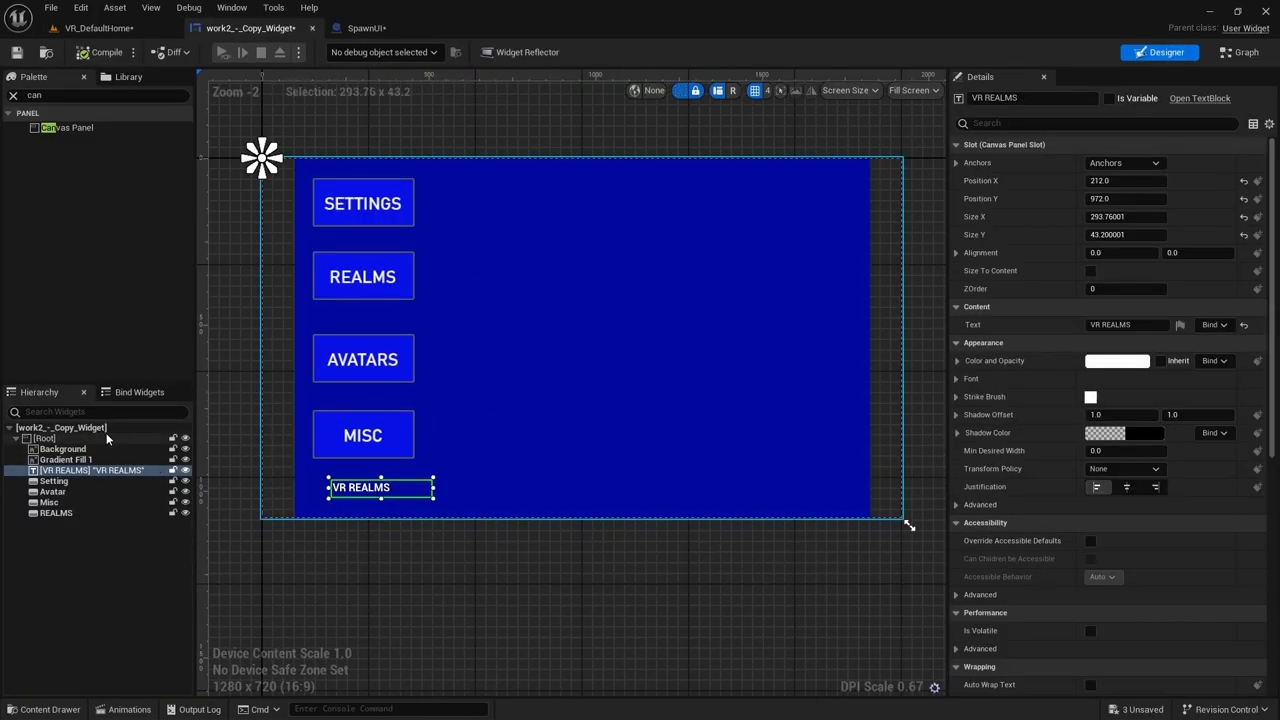
left_click(44, 438)
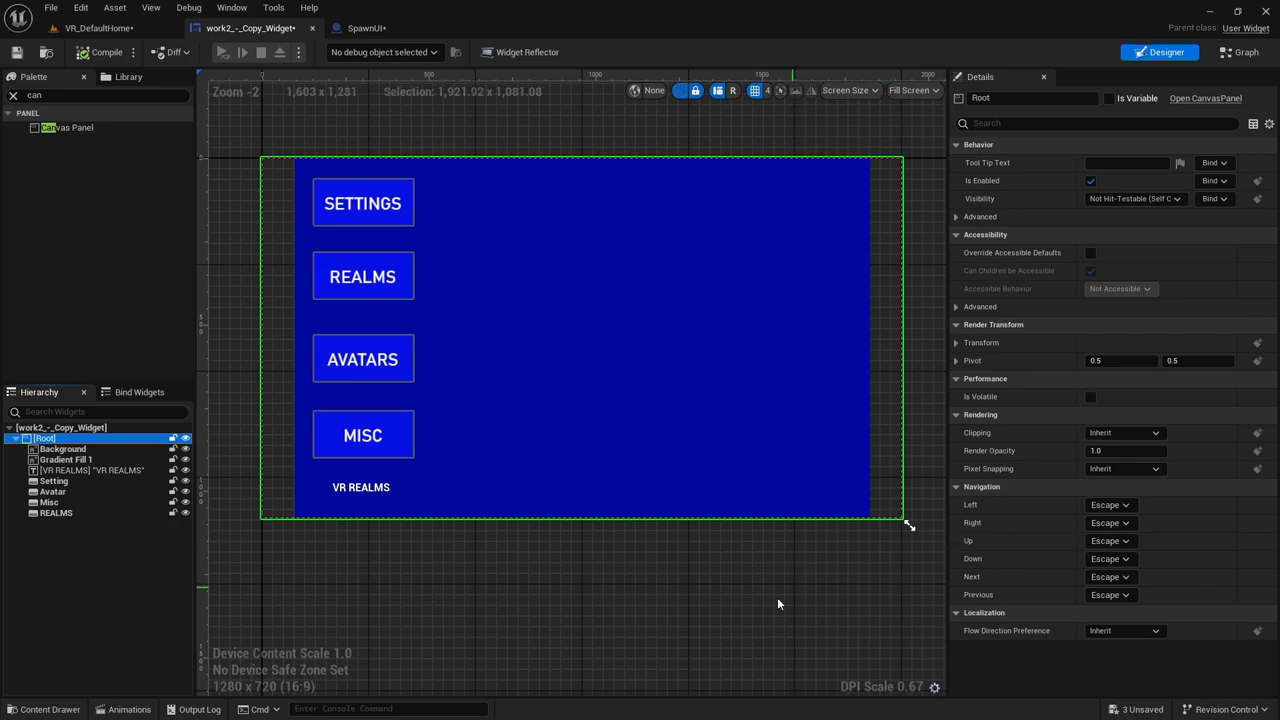
left_click(368, 28)
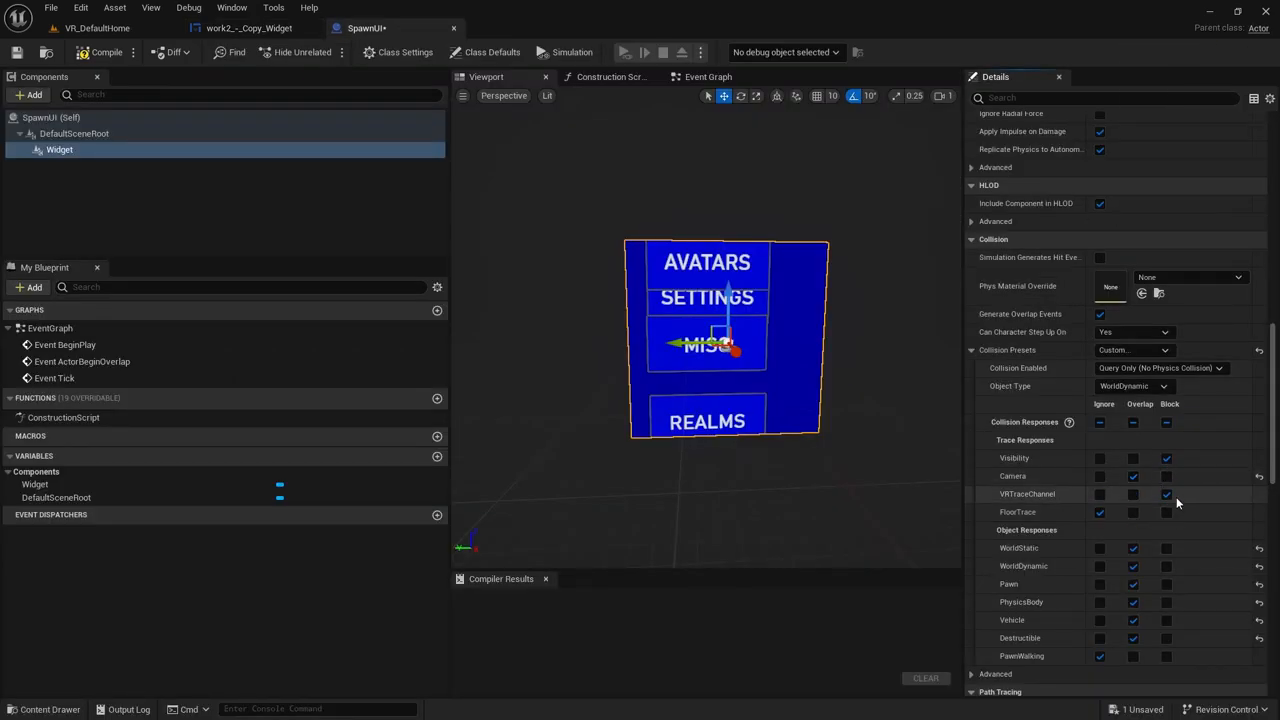
scroll("down", 3)
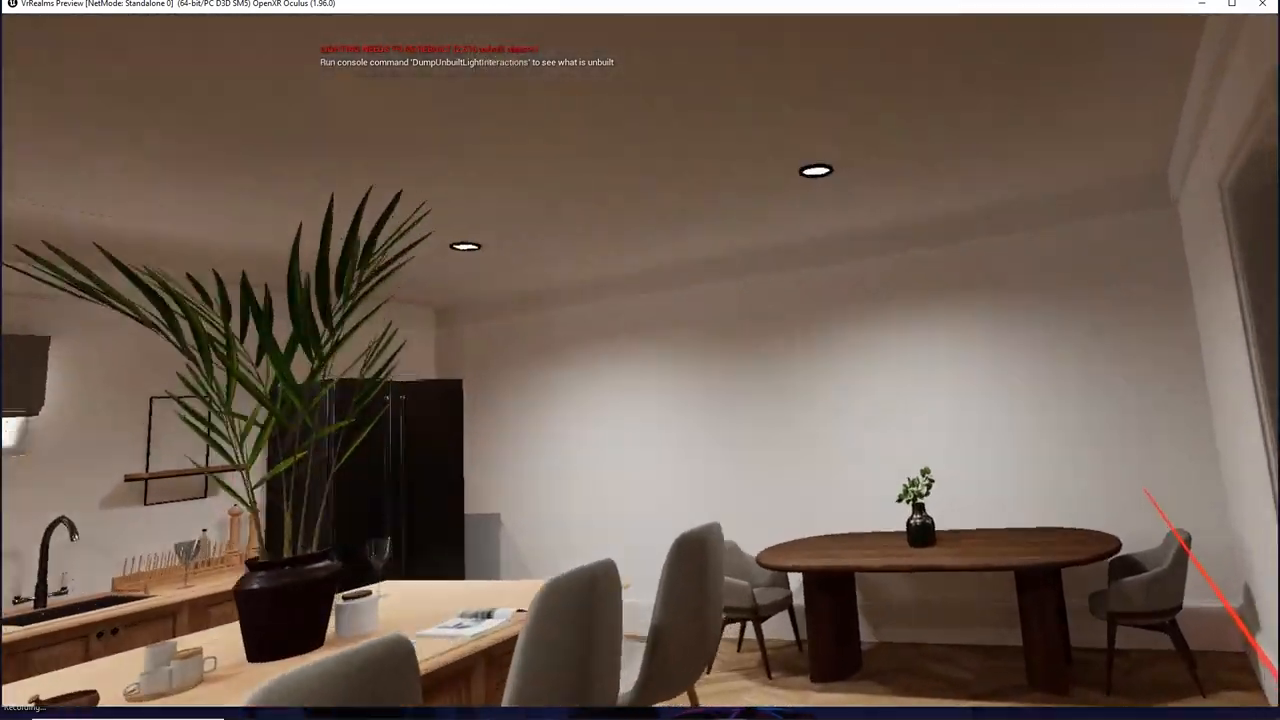
mouse_move(640, 360)
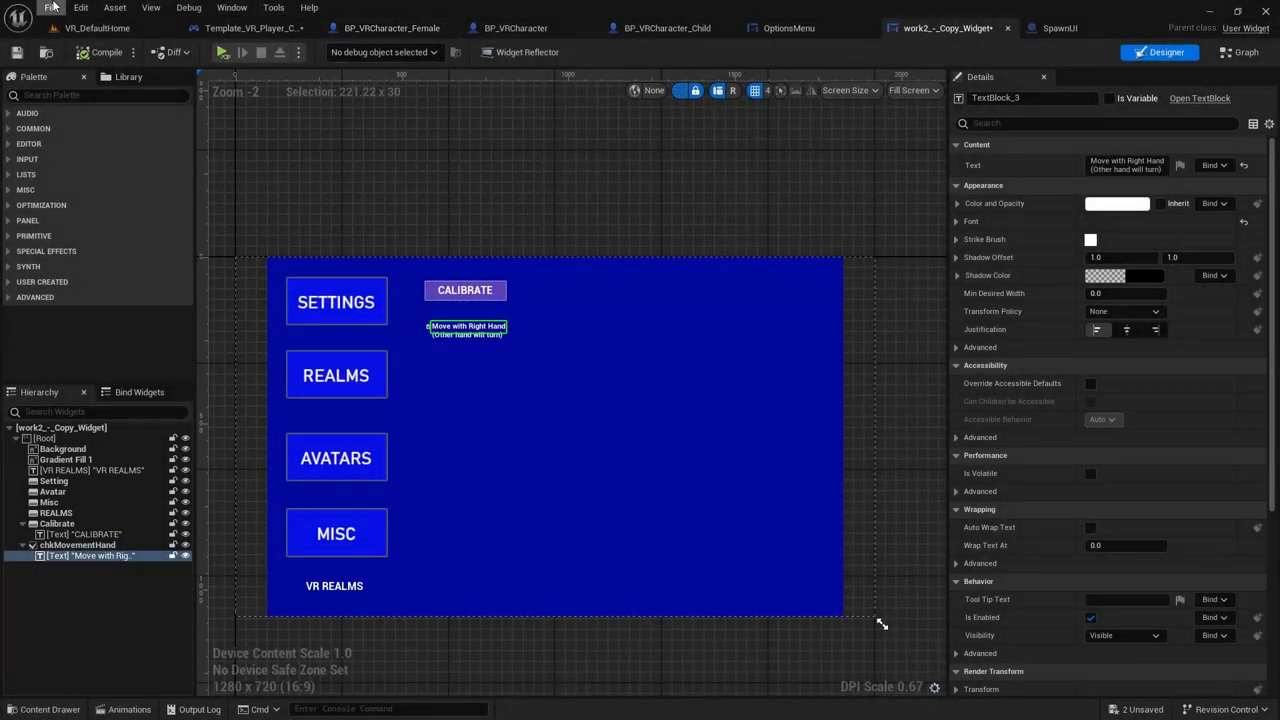
Step: Launch VR Preview to see the menu with the Calibrate button on the wall panel
left_click(222, 52)
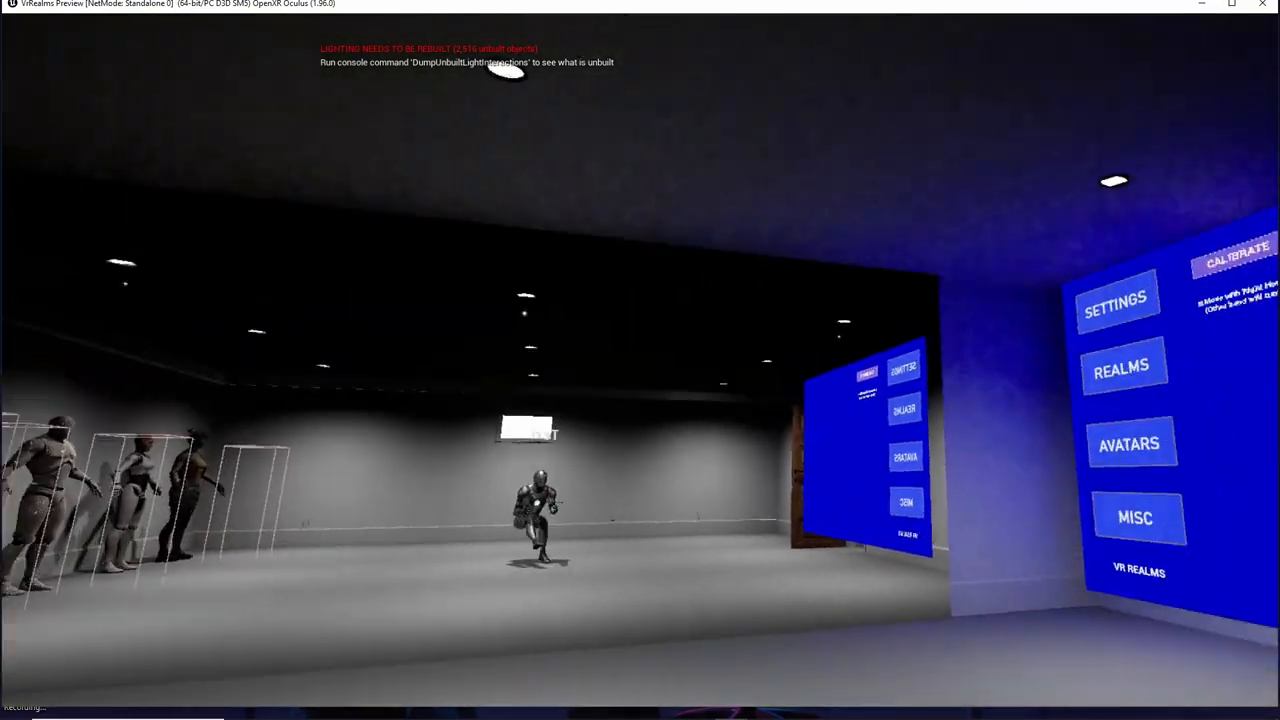